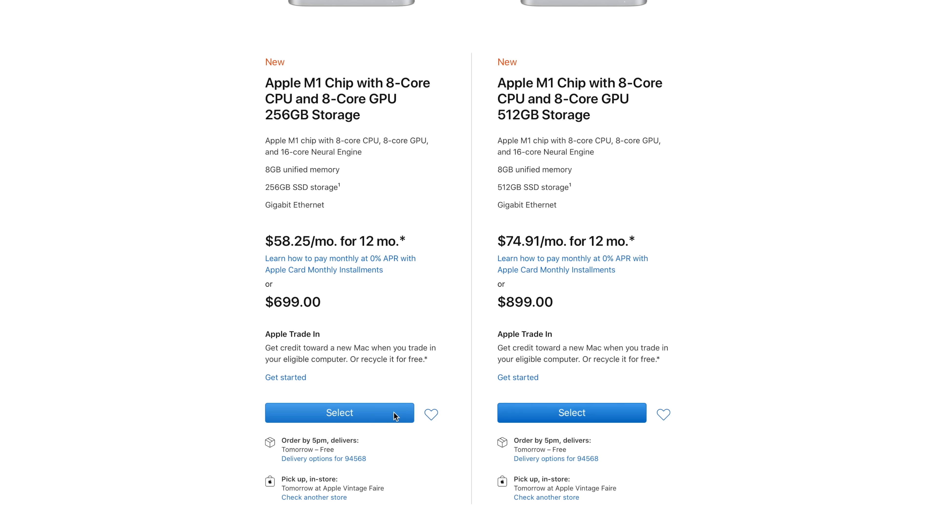
# Select the 256GB M1 Mac mini and configure it with 2TB SSD storage at $1,499.00
pyautogui.click(338, 413)
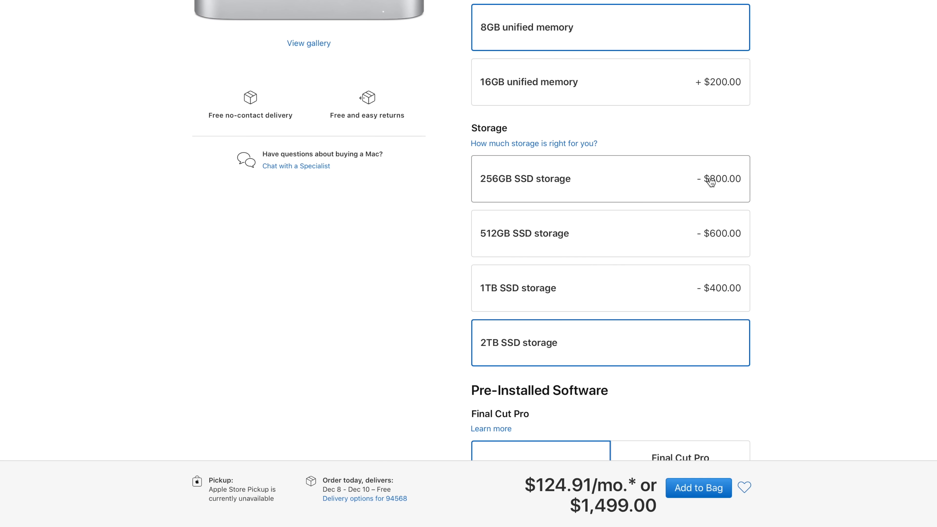